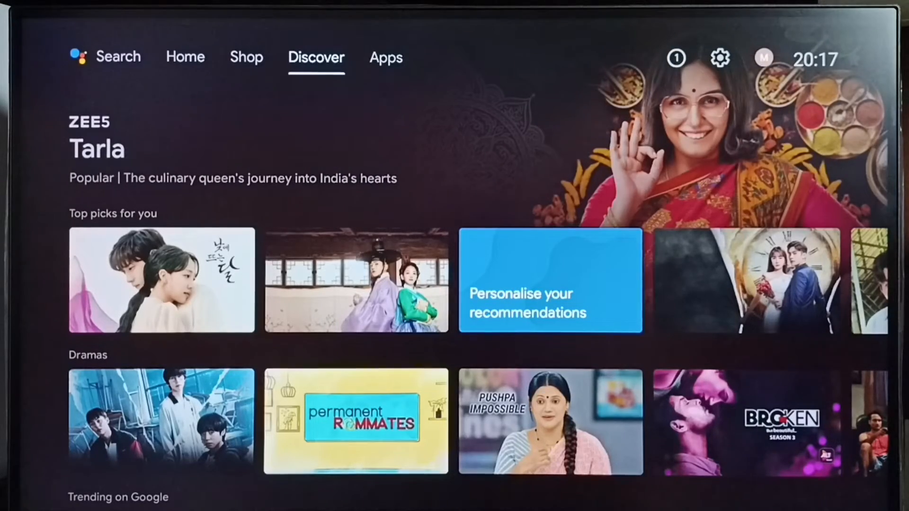
Switch the home screen from Discover to the installed apps page.
left_click(385, 57)
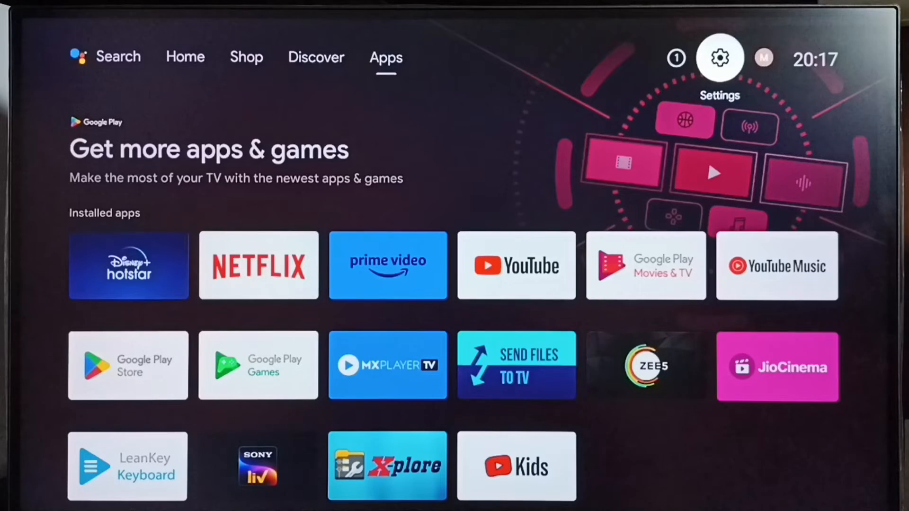
Open Settings, enter Device Preferences, and scroll down toward Google Assistant.
left_click(719, 58)
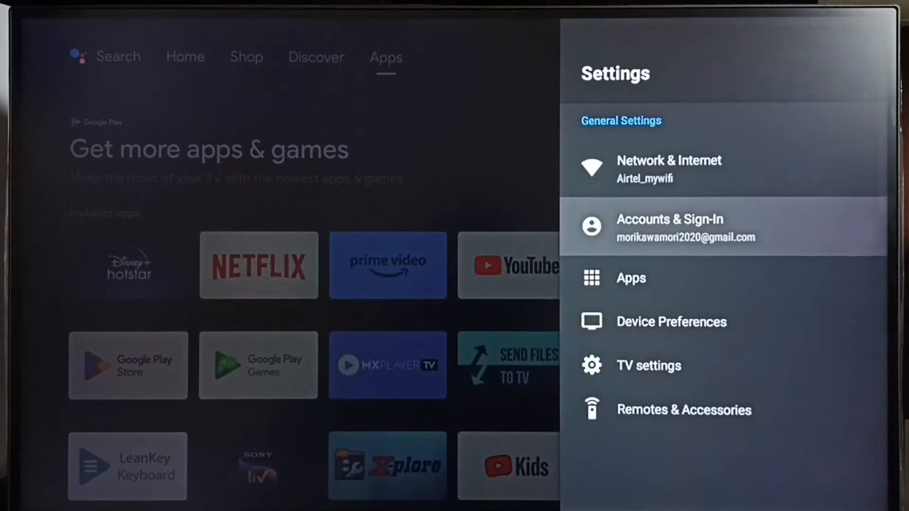
key("down")
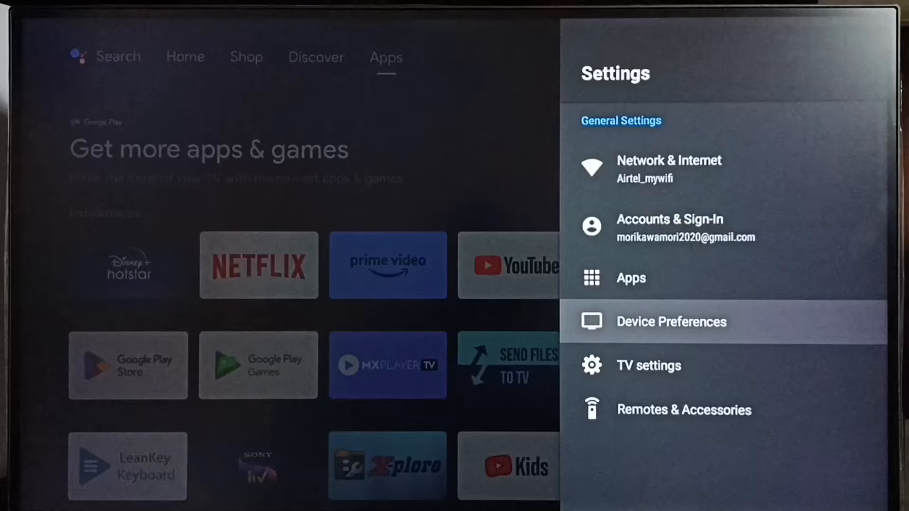
left_click(671, 322)
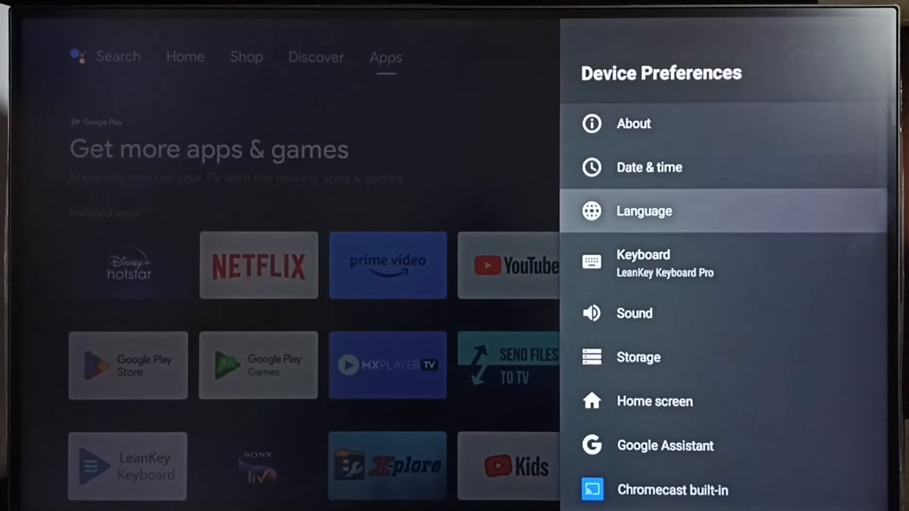
scroll("down", 3)
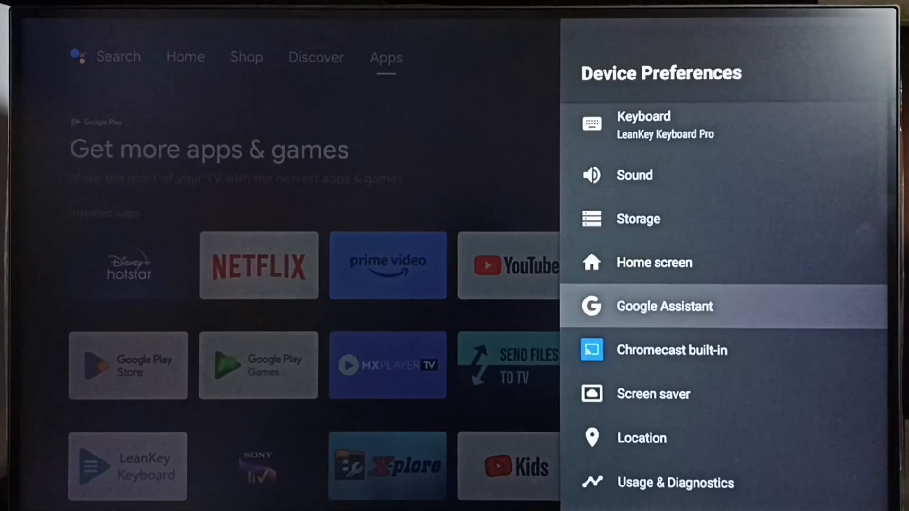
Open Google Assistant settings and switch its toggle off and on again.
left_click(664, 306)
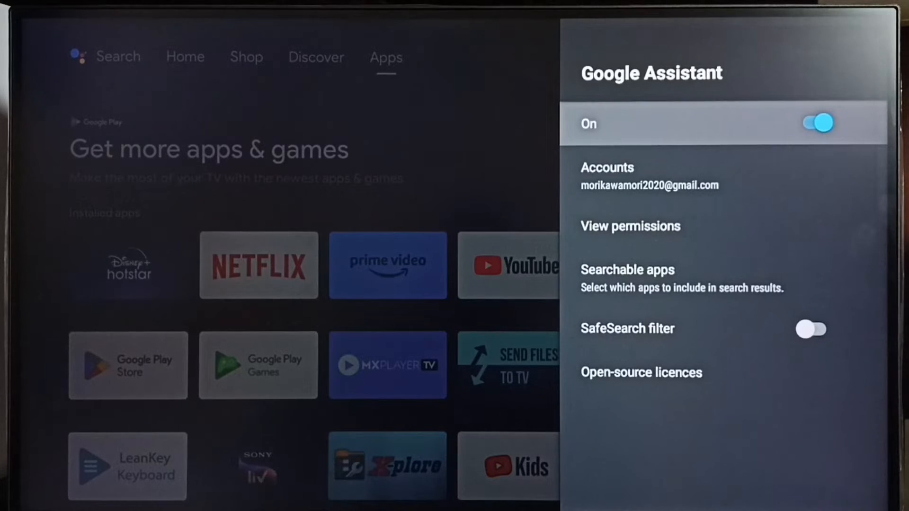
left_click(814, 122)
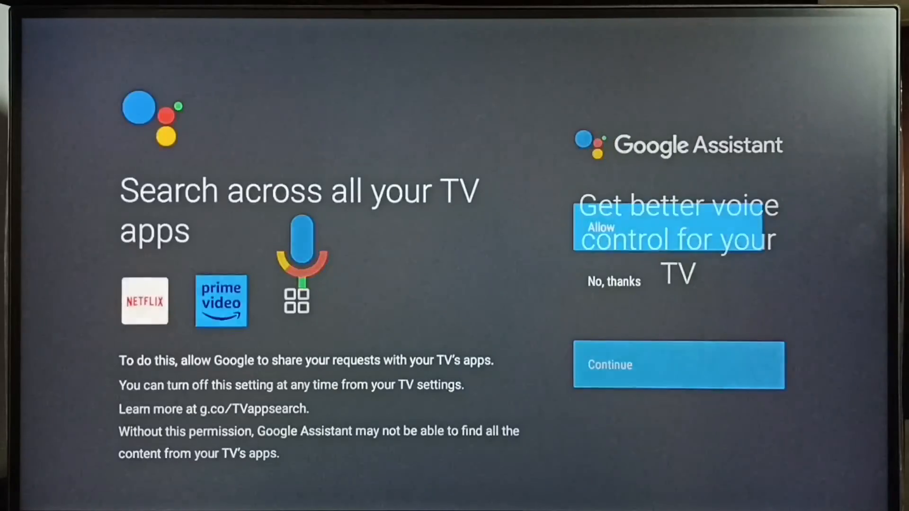
Continue past the Google Assistant voice control introduction screen.
left_click(678, 365)
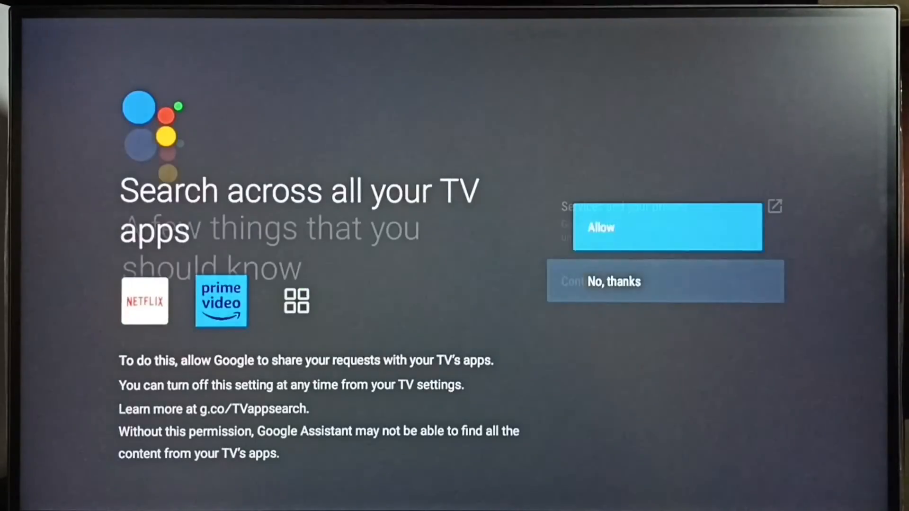